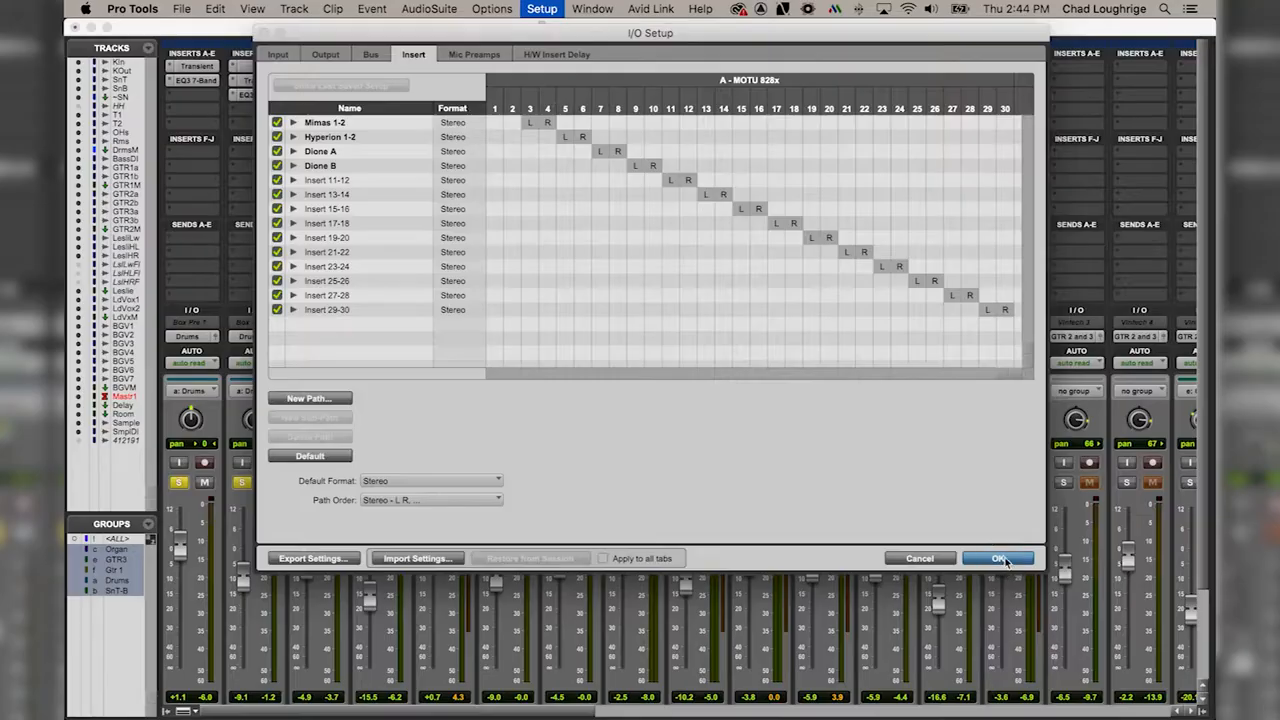
Step: Accept the named hardware insert paths in I/O Setup and return to the mixer
click(1000, 556)
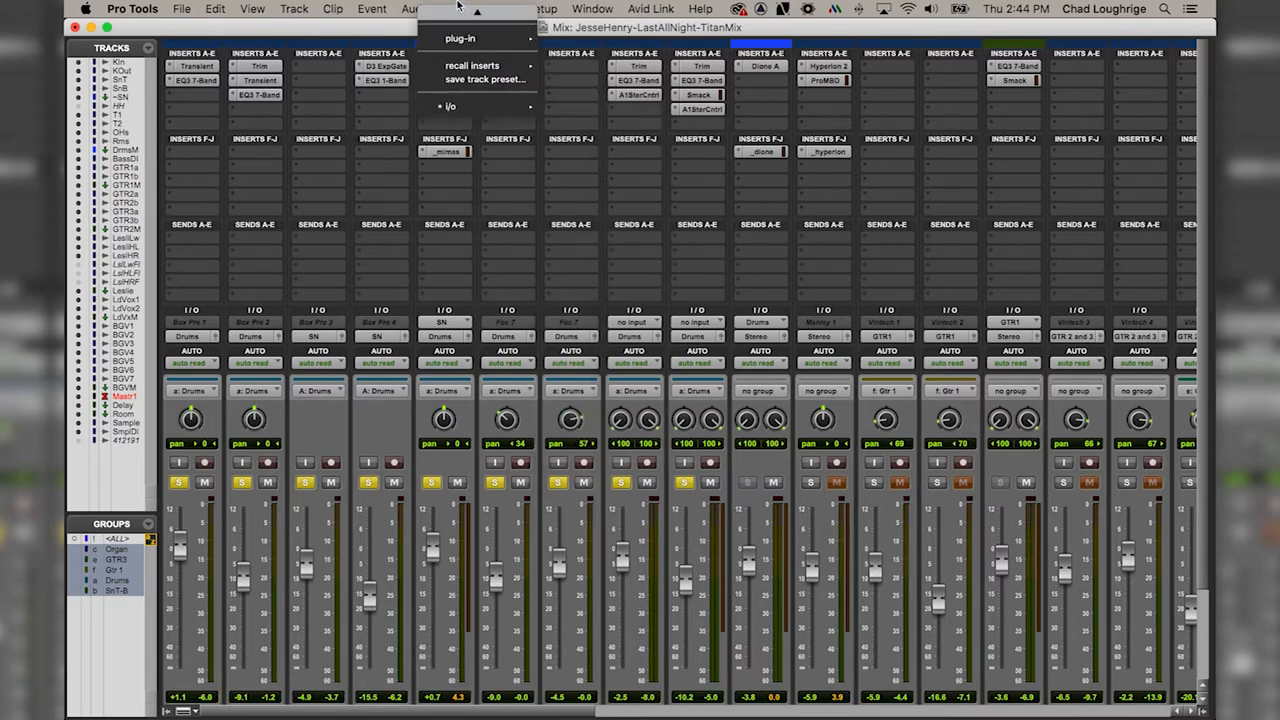
mouse_move(476, 70)
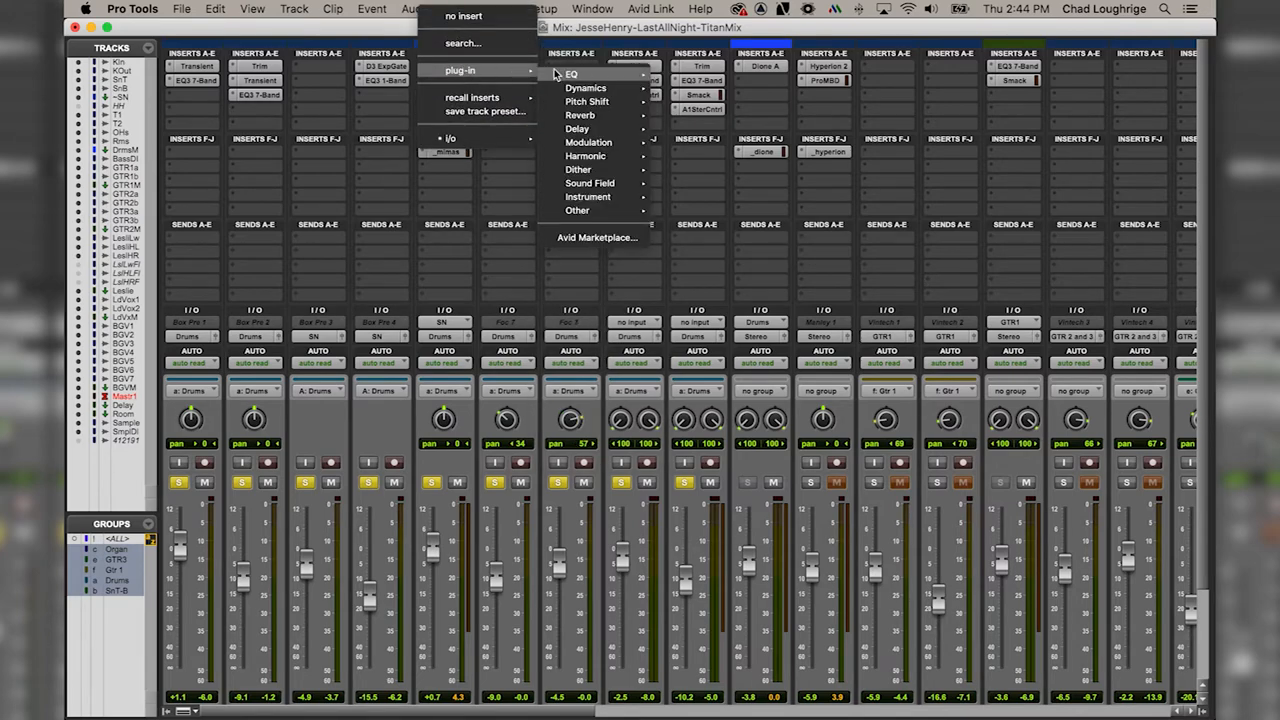
mouse_move(580, 128)
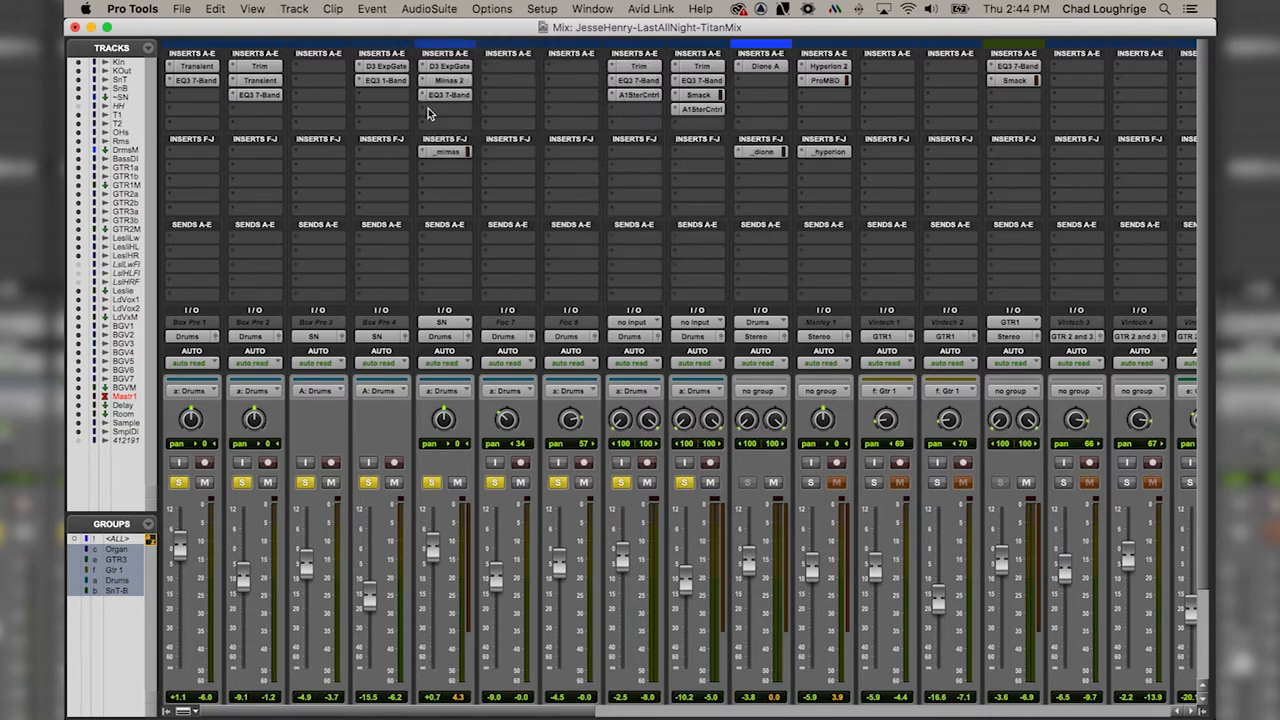
Step: List the mono hardware inserts (Mimas, Hyperion, Diana) for the snare track's empty insert slot
click(448, 94)
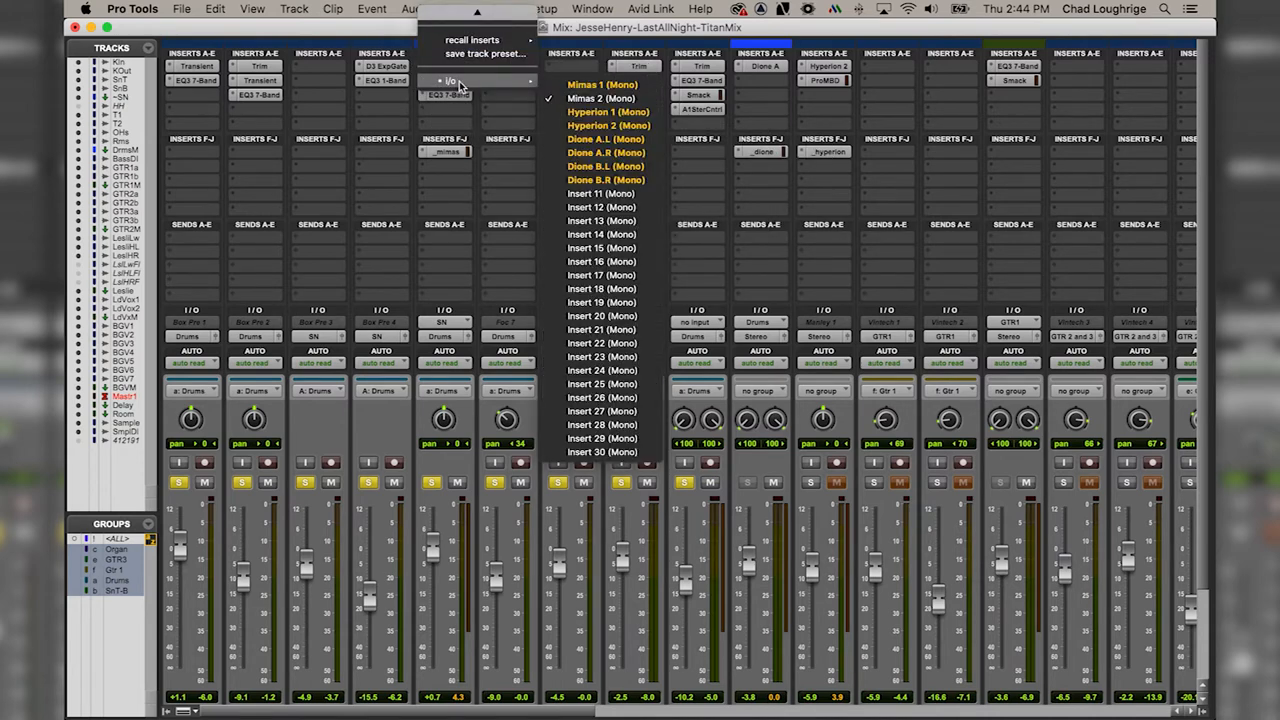